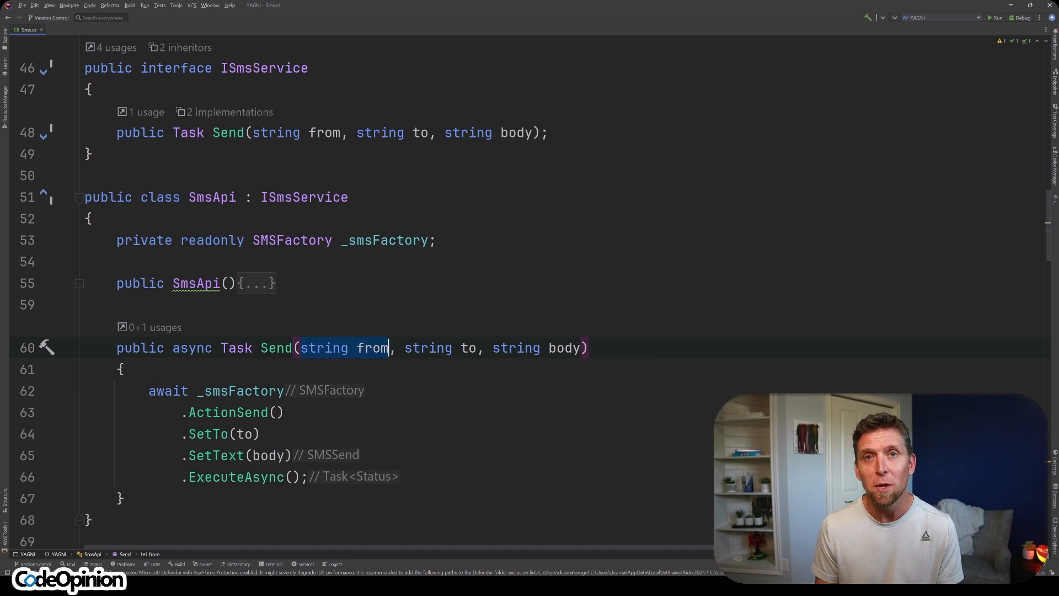
scroll("up", 3)
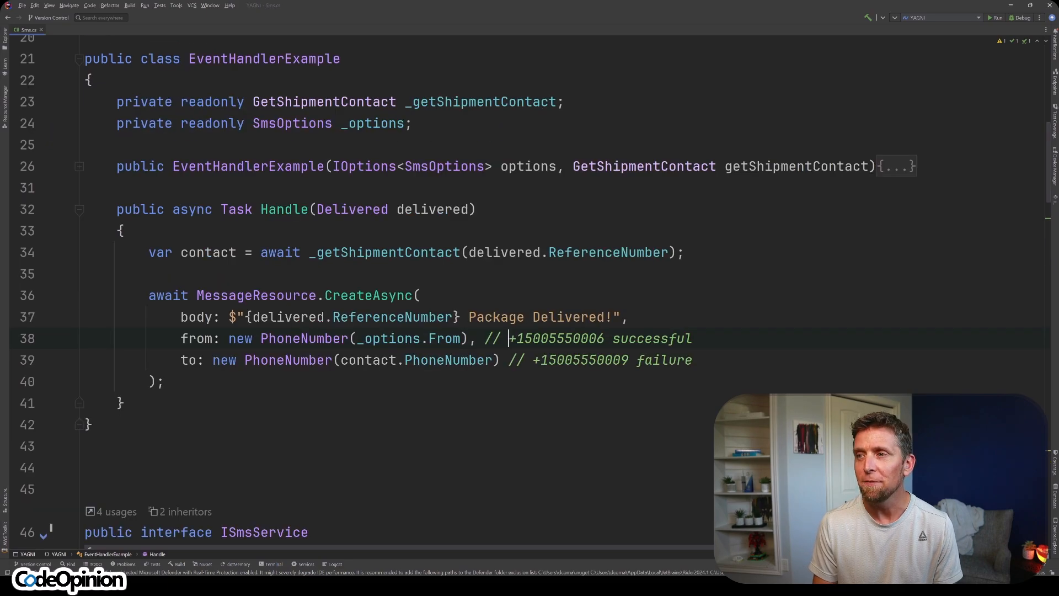
double_click(556, 338)
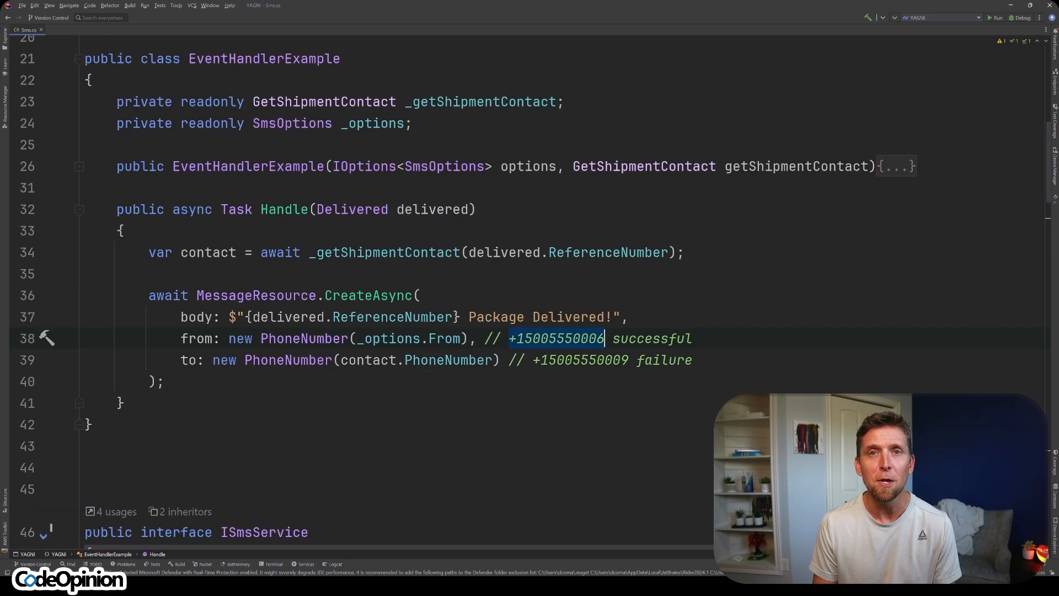